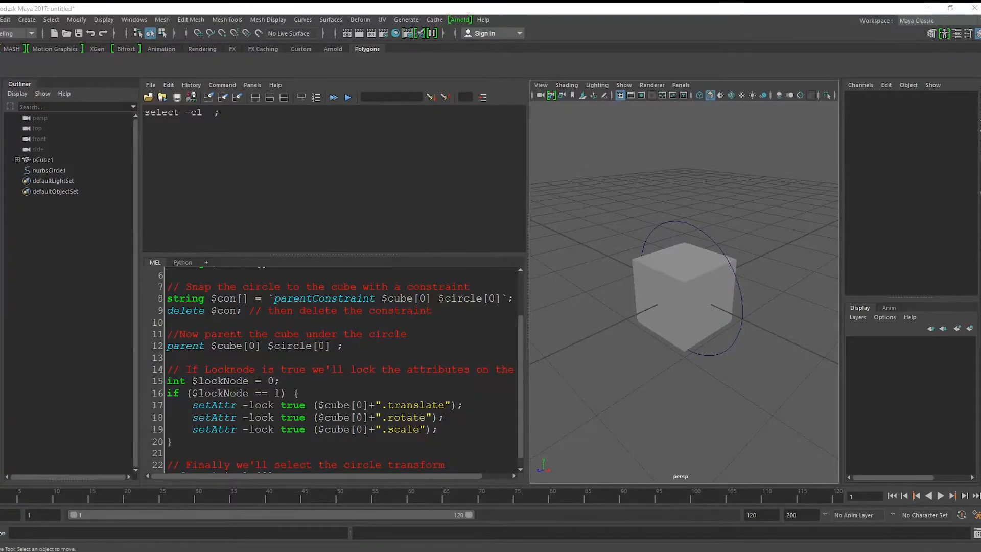
pyautogui.moveTo(915, 401)
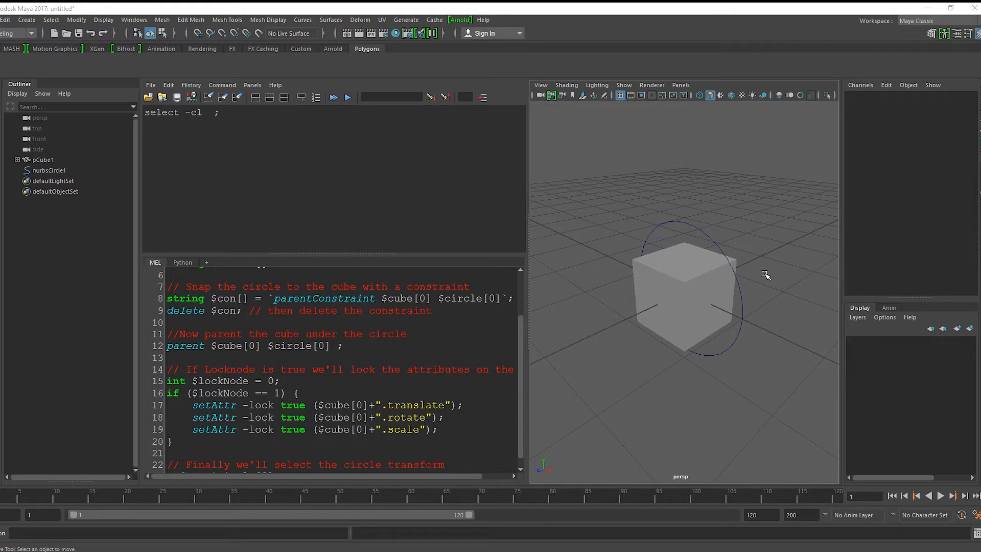
pyautogui.moveTo(717, 244)
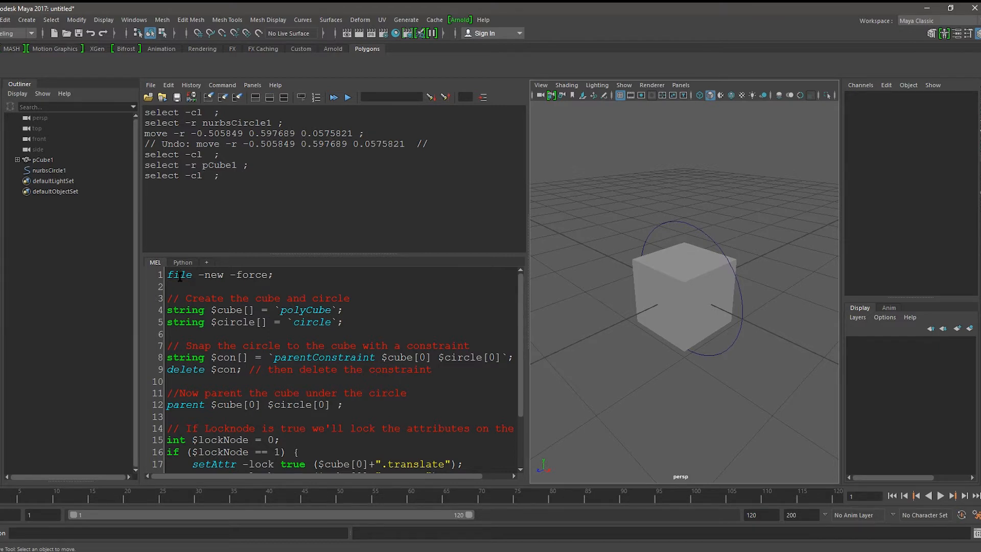
# Run the file -new -force line to reset Maya to an empty scene
pyautogui.doubleClick(212, 275)
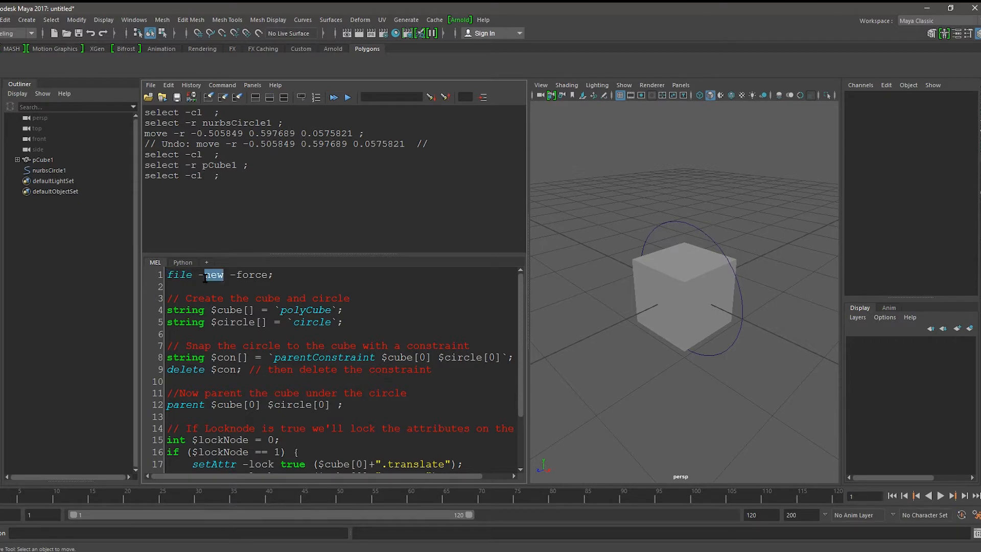
pyautogui.click(284, 275)
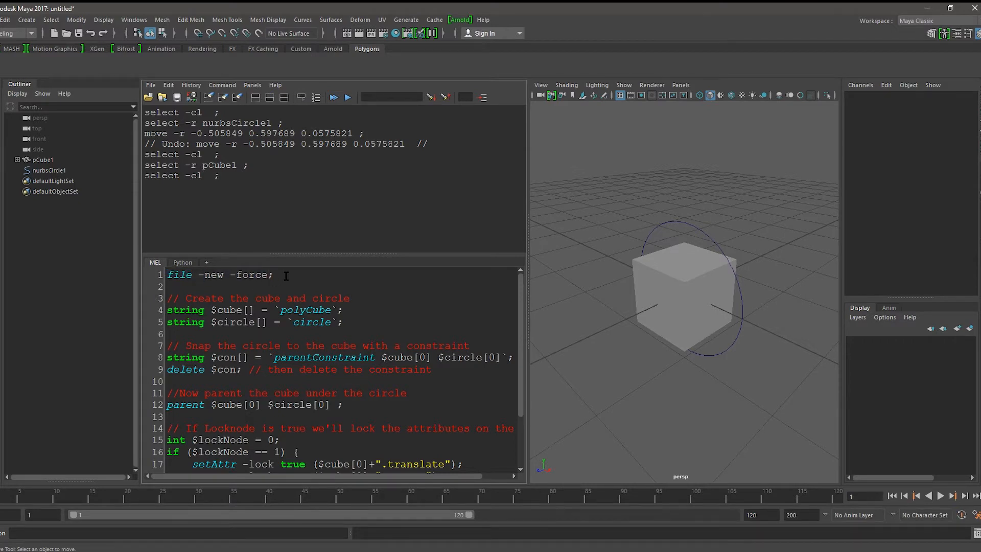
pyautogui.doubleClick(251, 275)
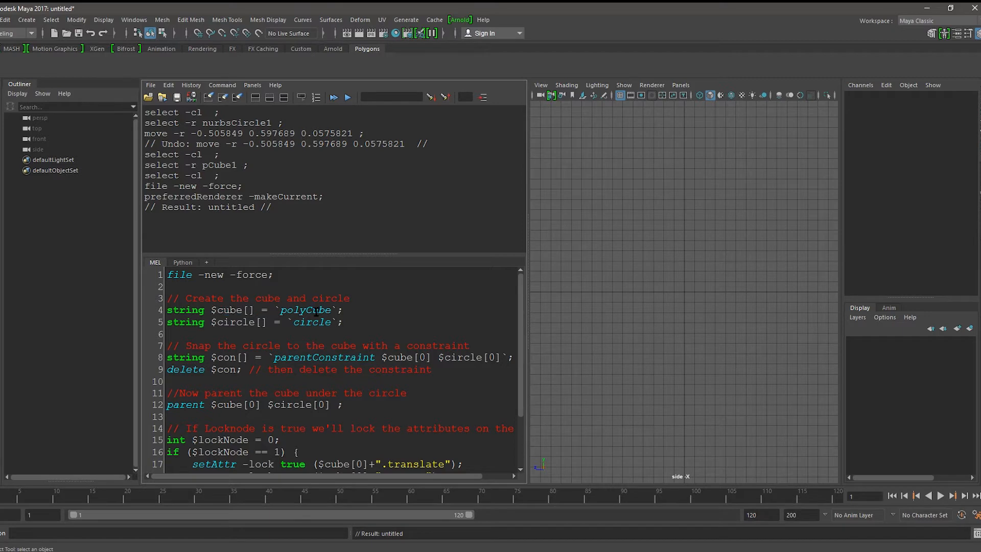
# Run the polyCube and circle creation lines so both objects appear in the scene
pyautogui.doubleClick(306, 309)
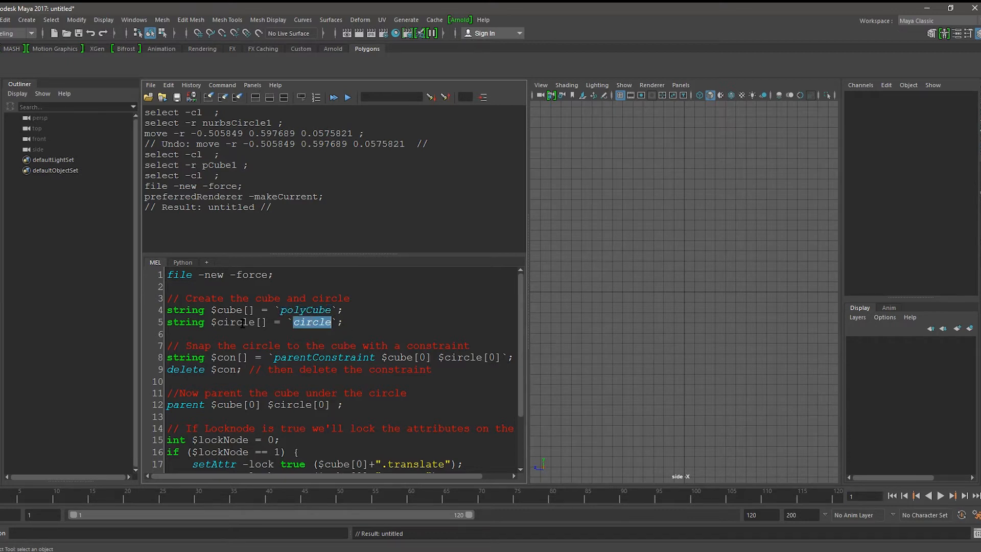
pyautogui.doubleClick(236, 321)
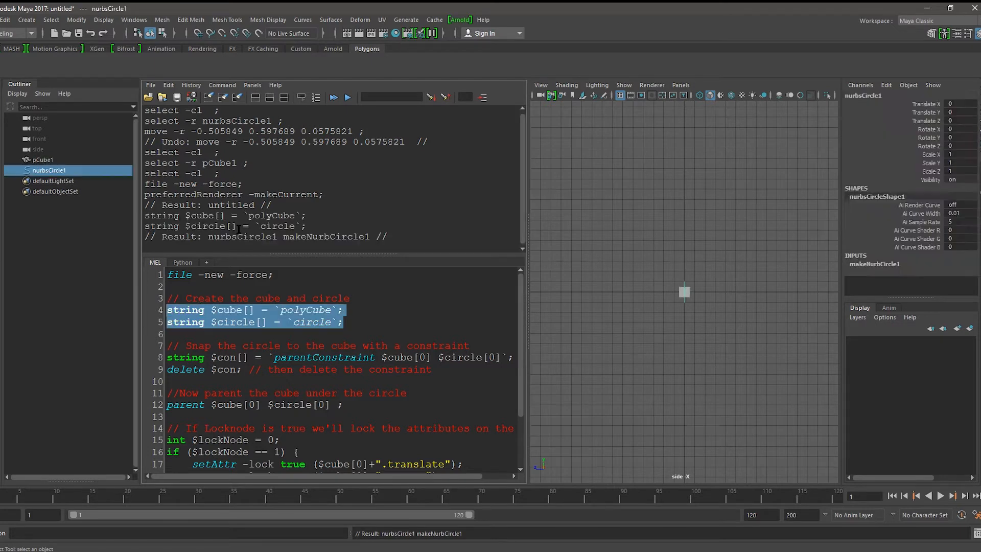
pyautogui.click(49, 170)
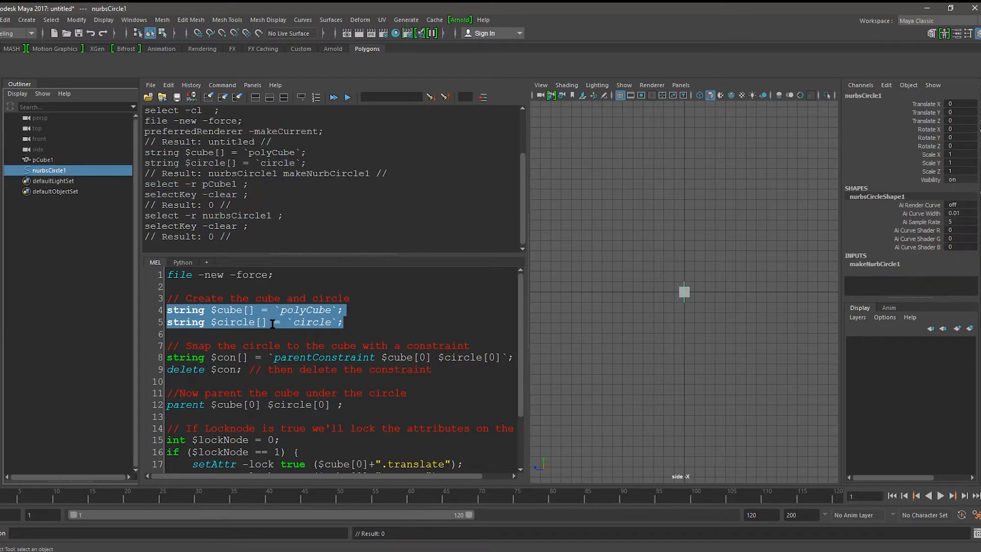
pyautogui.scroll(-3)
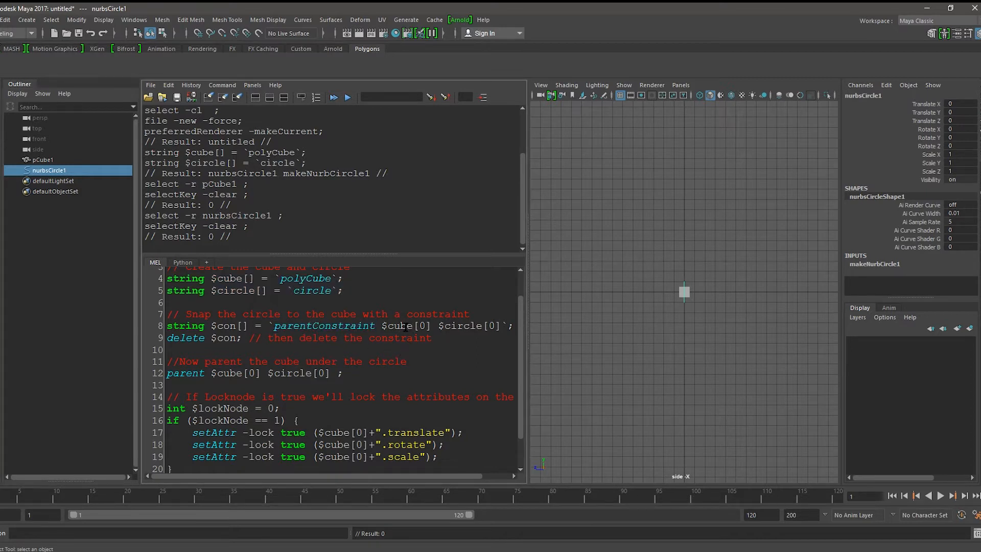
# Review the cube and circle references in the parentConstraint, delete and parent lines
pyautogui.doubleClick(407, 326)
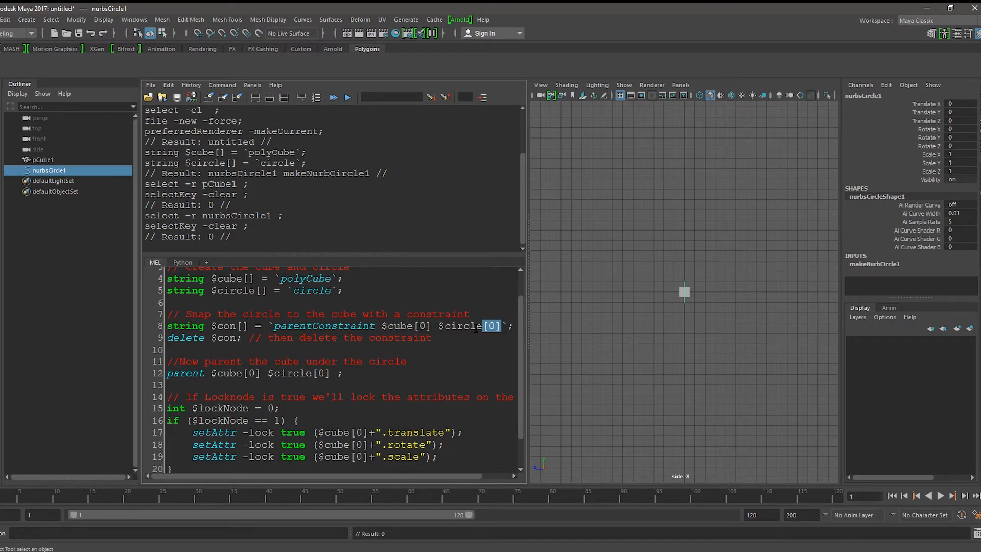
pyautogui.doubleClick(465, 326)
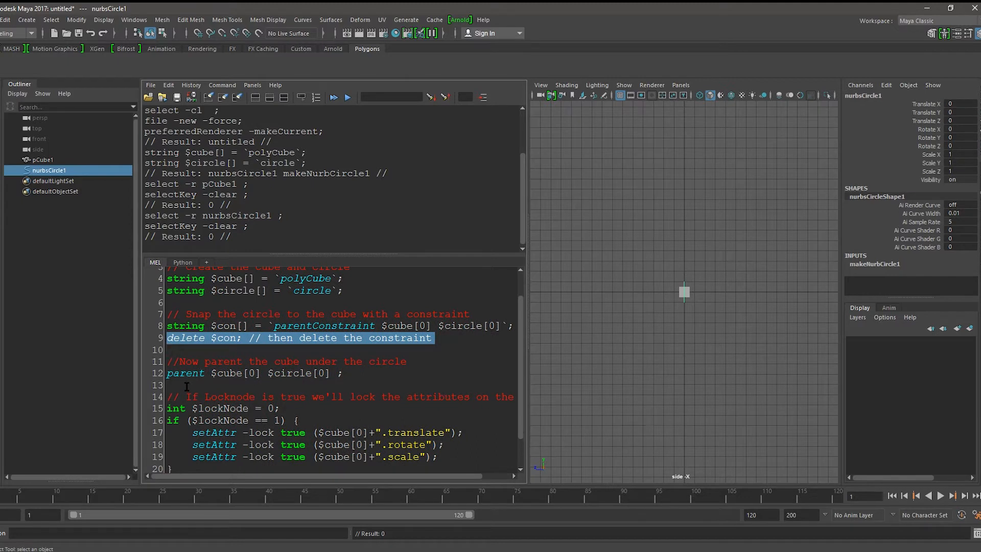
pyautogui.doubleClick(229, 372)
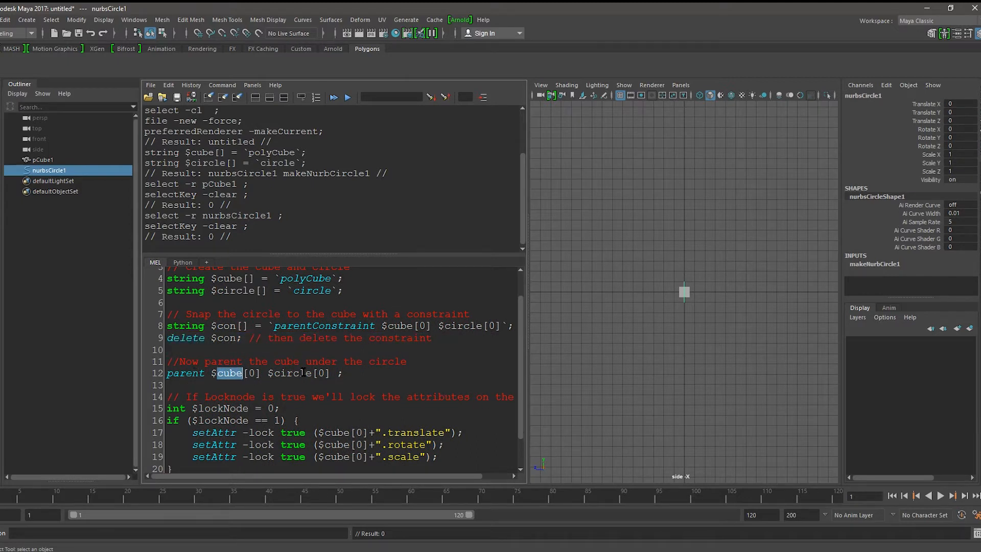
pyautogui.doubleClick(290, 373)
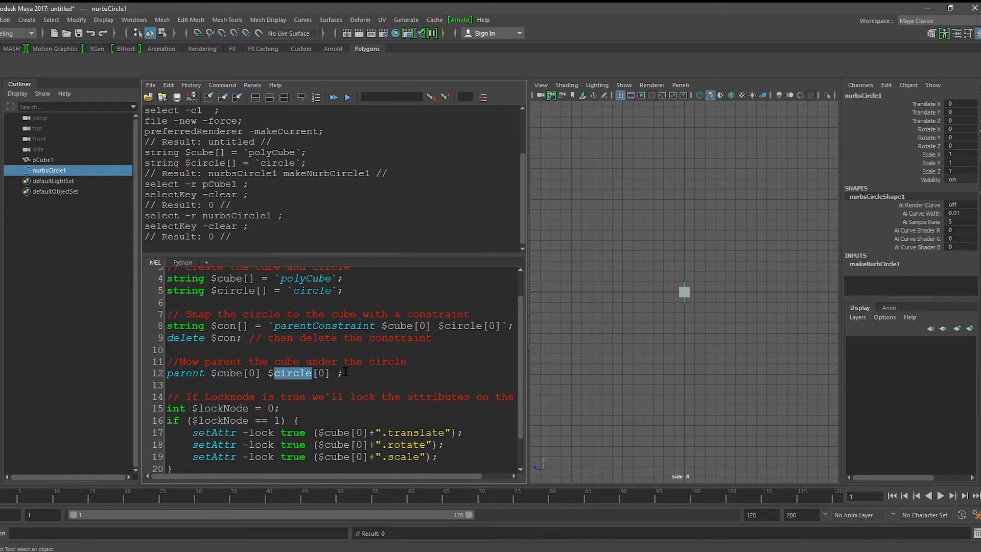
pyautogui.scroll(-3)
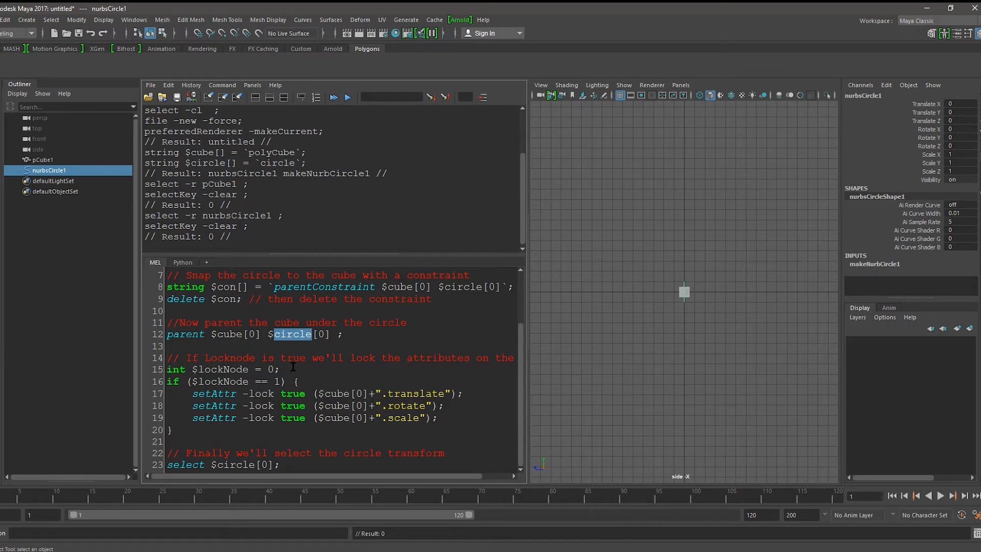
# Run the parentConstraint, delete and parent lines so the circle snaps to and parents the cube
pyautogui.click(364, 334)
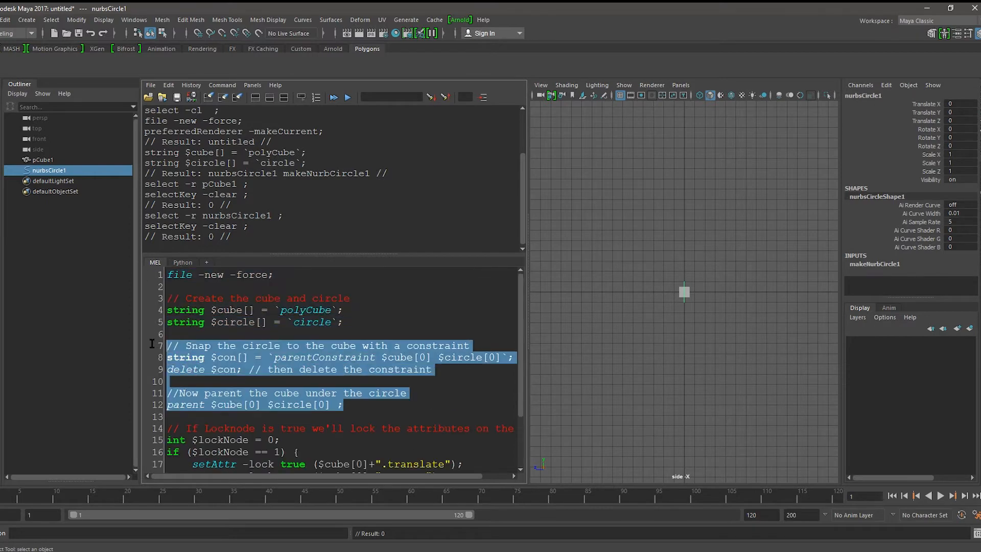
pyautogui.click(332, 97)
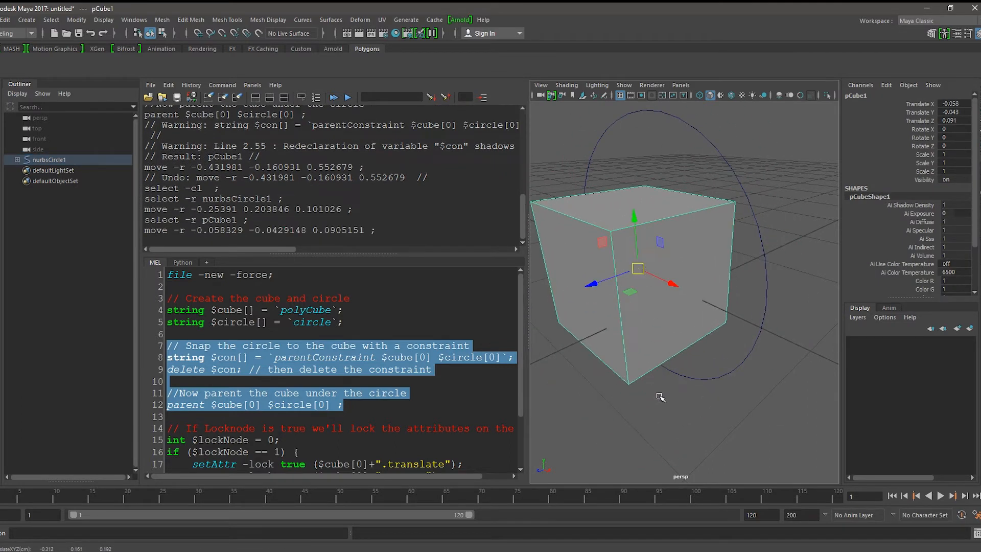
pyautogui.click(48, 159)
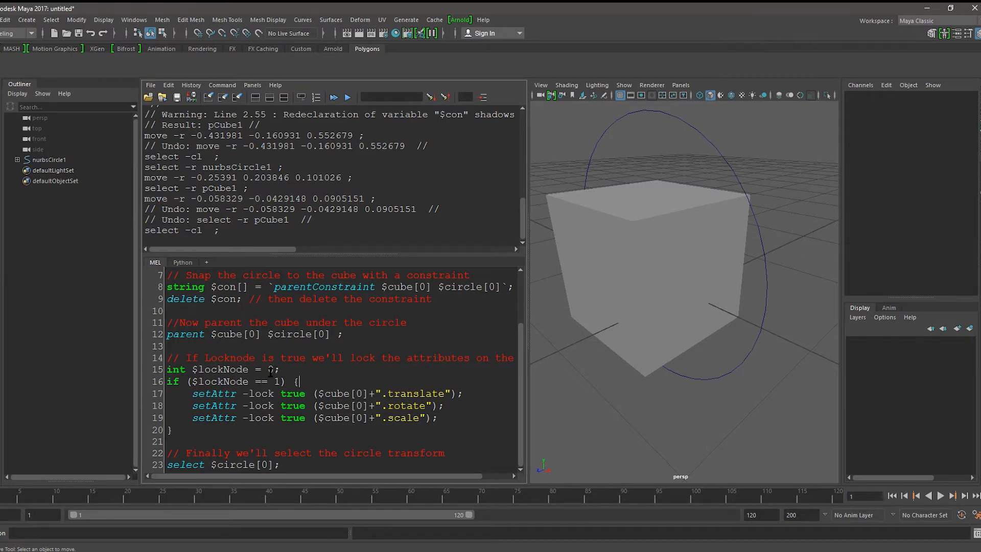
# Change $lockNode to 1 and run the lock block on the cube's transform attributes
pyautogui.doubleClick(222, 381)
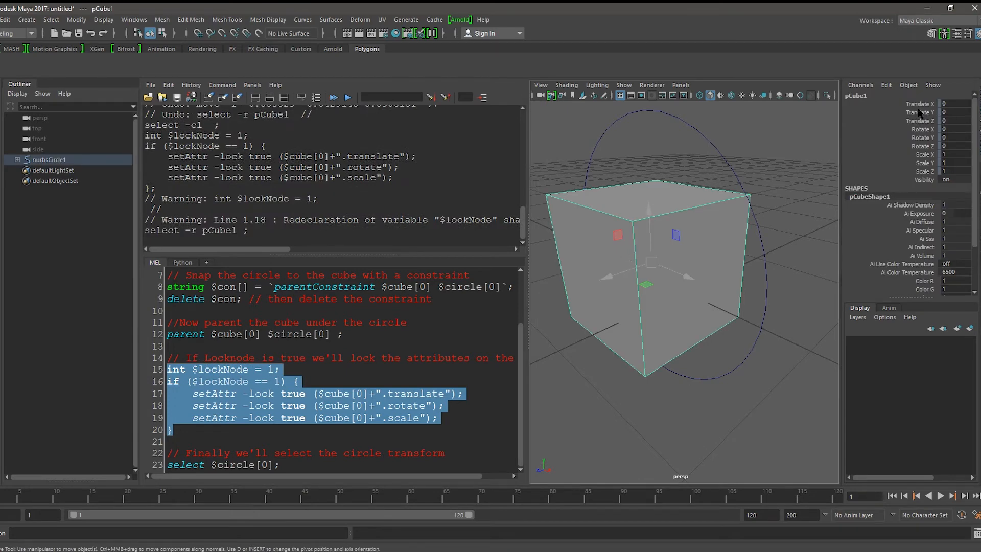
pyautogui.moveTo(649, 215)
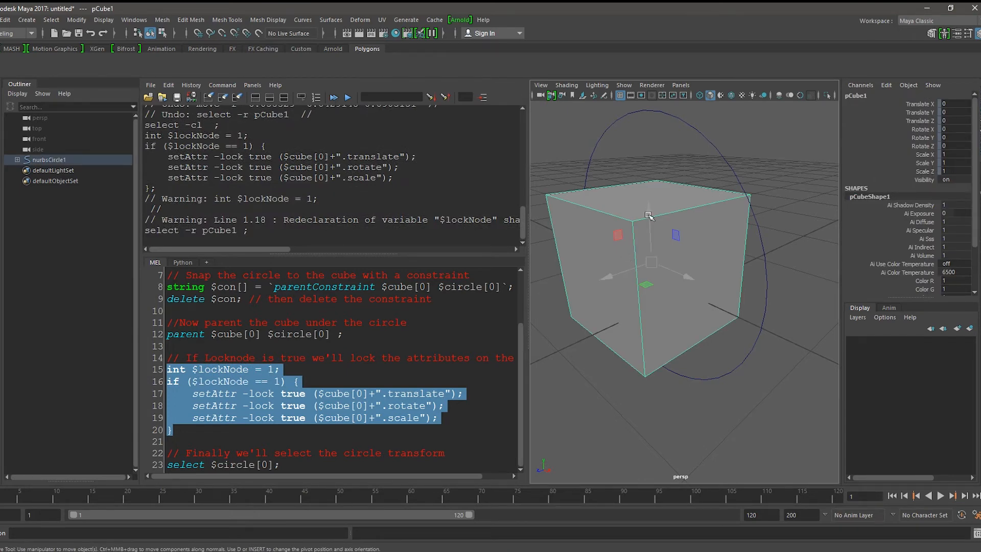
pyautogui.moveTo(697, 124)
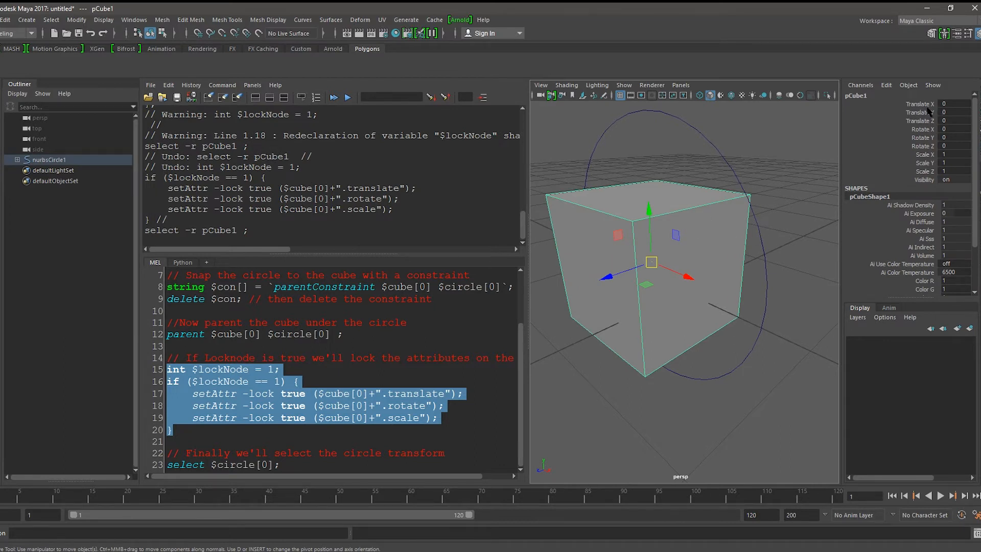
# Lock the cube's Translate X from the Channel Box and inspect the logged setAttr -lock true command
pyautogui.click(919, 104)
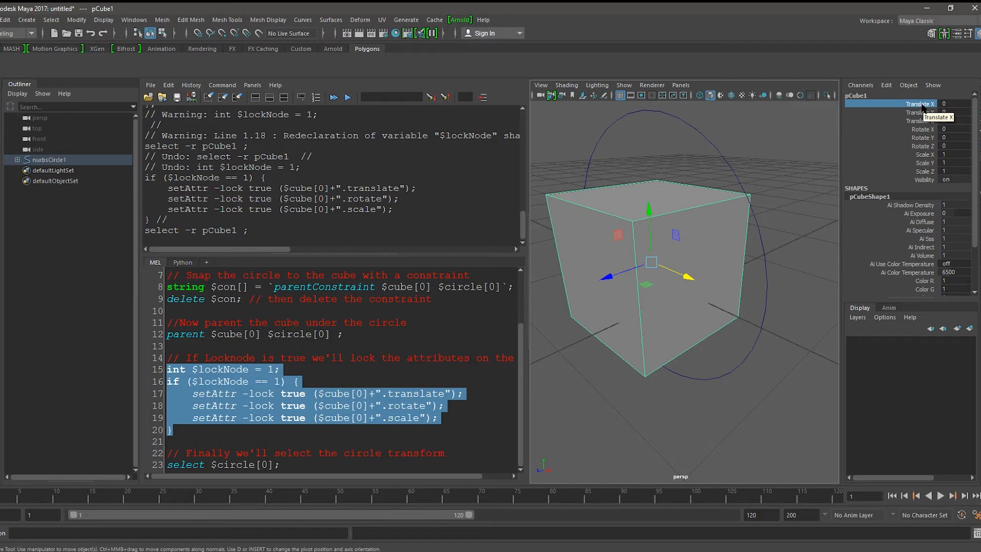
pyautogui.rightClick(917, 104)
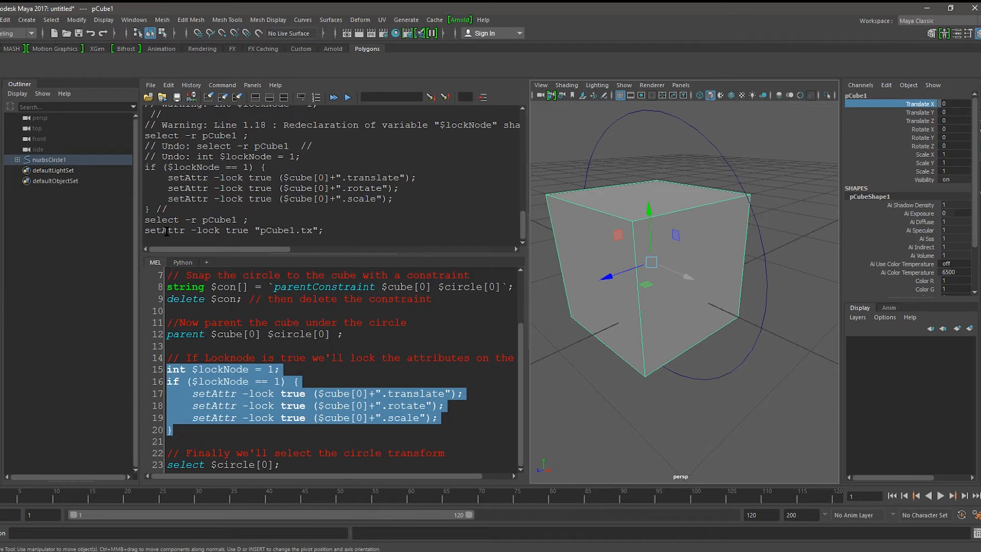
pyautogui.doubleClick(208, 231)
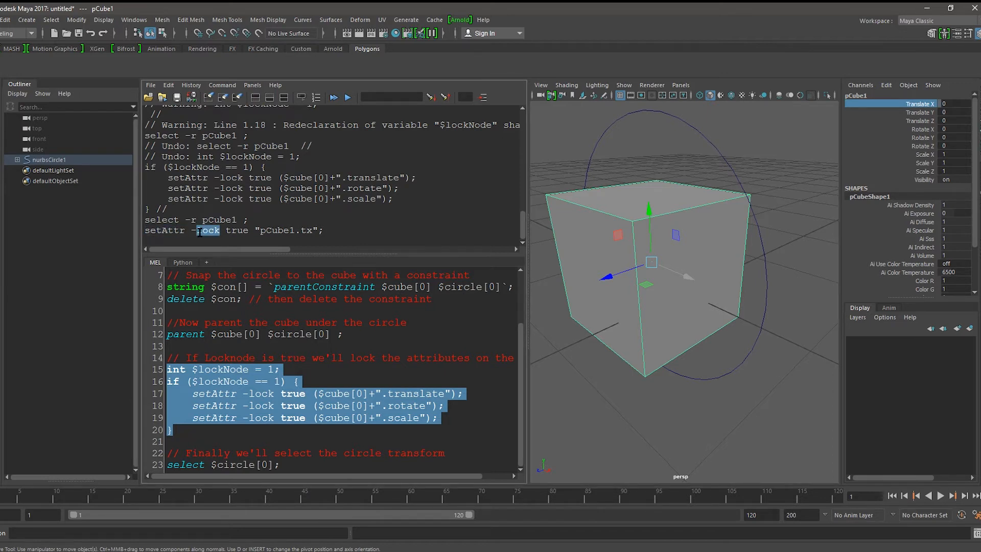
pyautogui.doubleClick(237, 231)
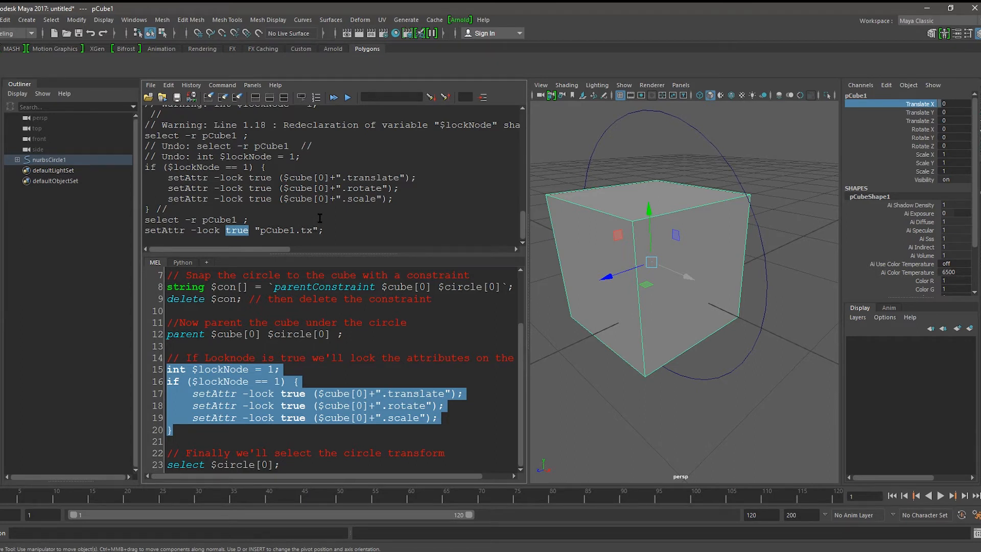
pyautogui.moveTo(894, 131)
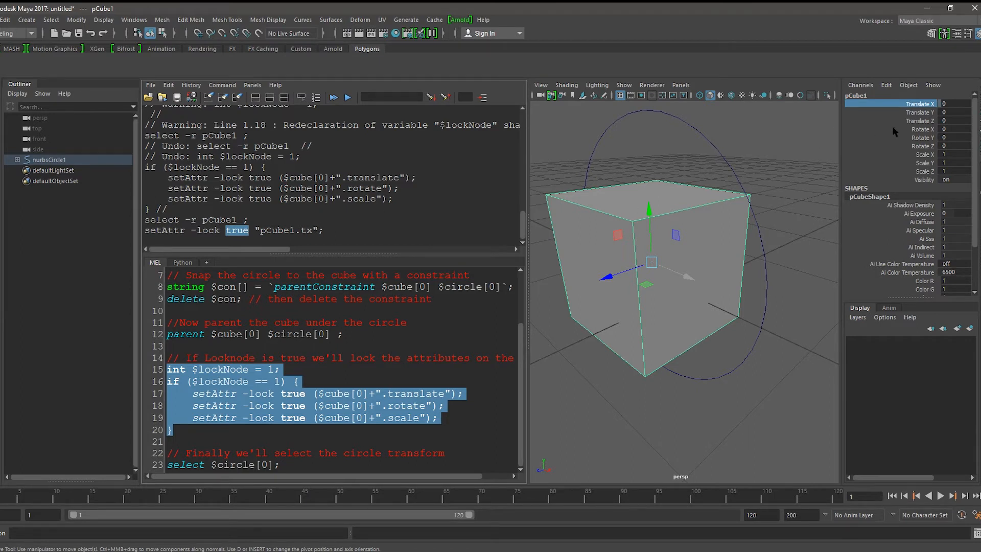
pyautogui.moveTo(296, 397)
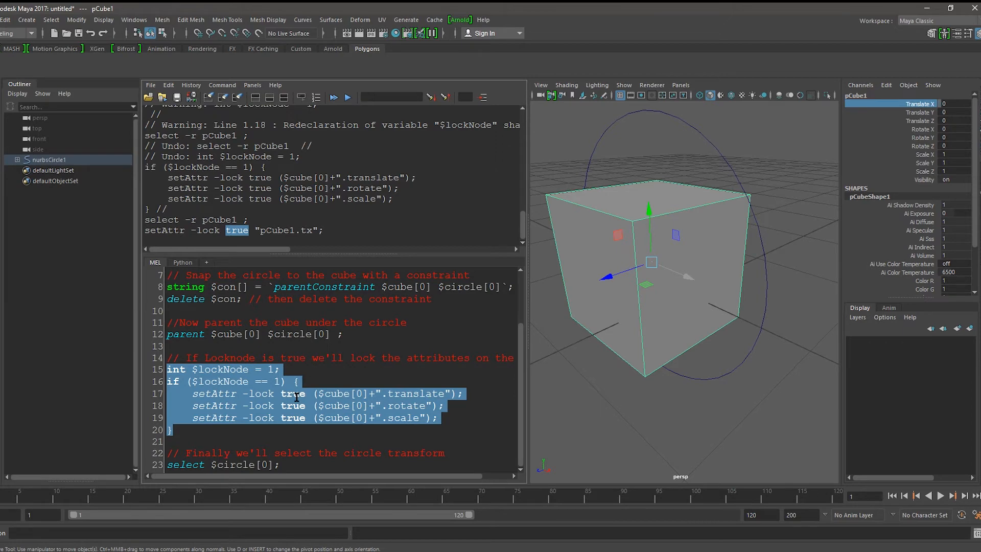
# Review the cube references in the lock lines and end the script by selecting the circle
pyautogui.click(295, 394)
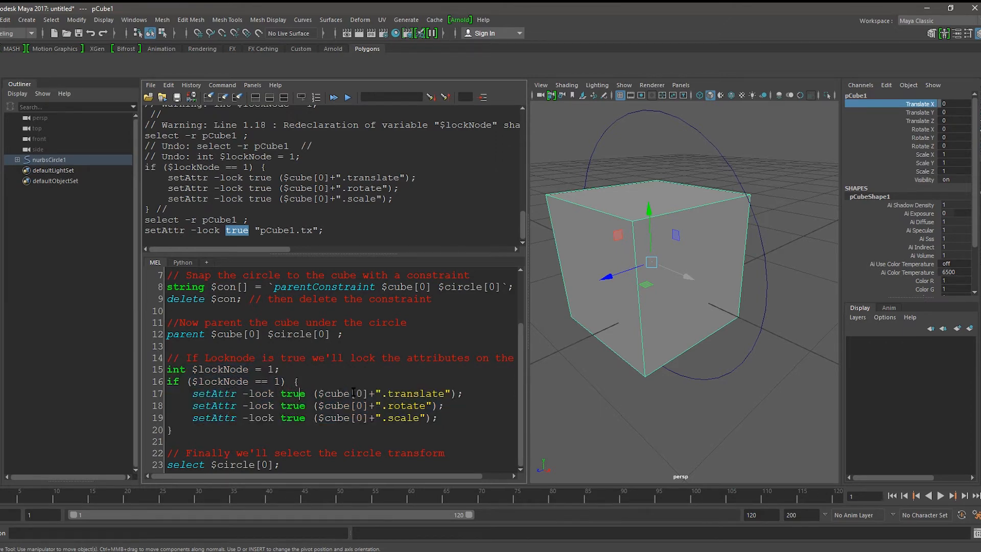
pyautogui.doubleClick(342, 393)
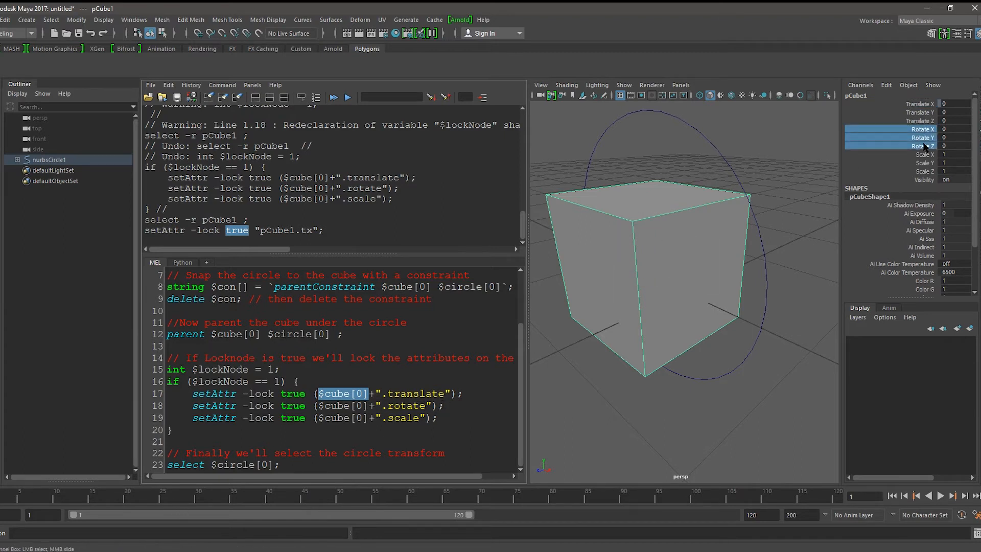
pyautogui.doubleClick(403, 417)
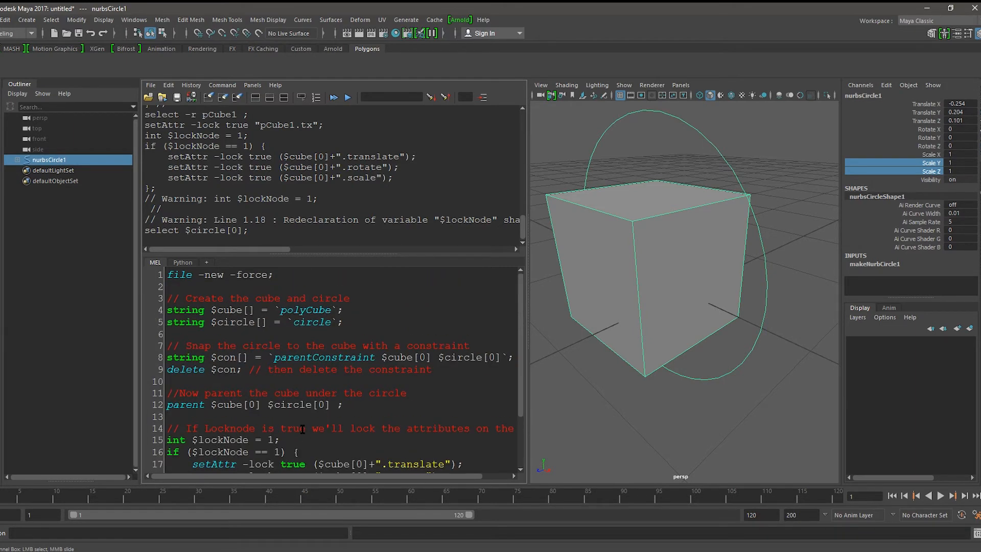
# Add string $selection[] = `ls -sl`; under the new-file command
pyautogui.click(201, 286)
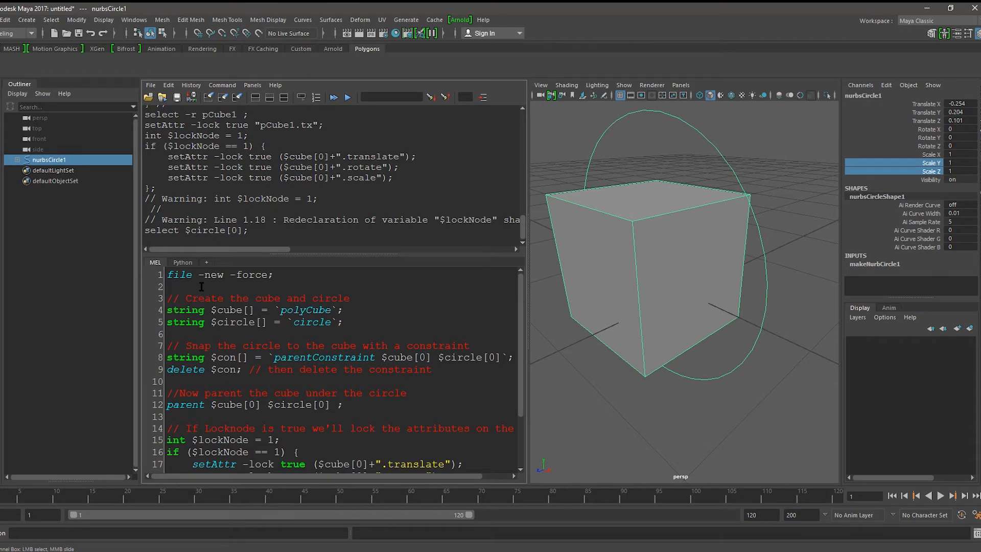
pyautogui.write('strin')
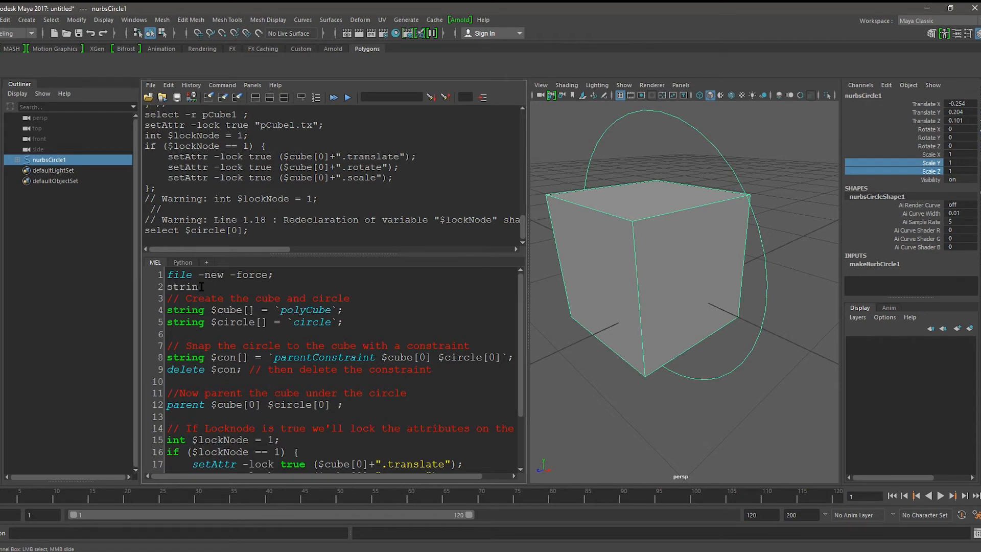
pyautogui.write('$selection')
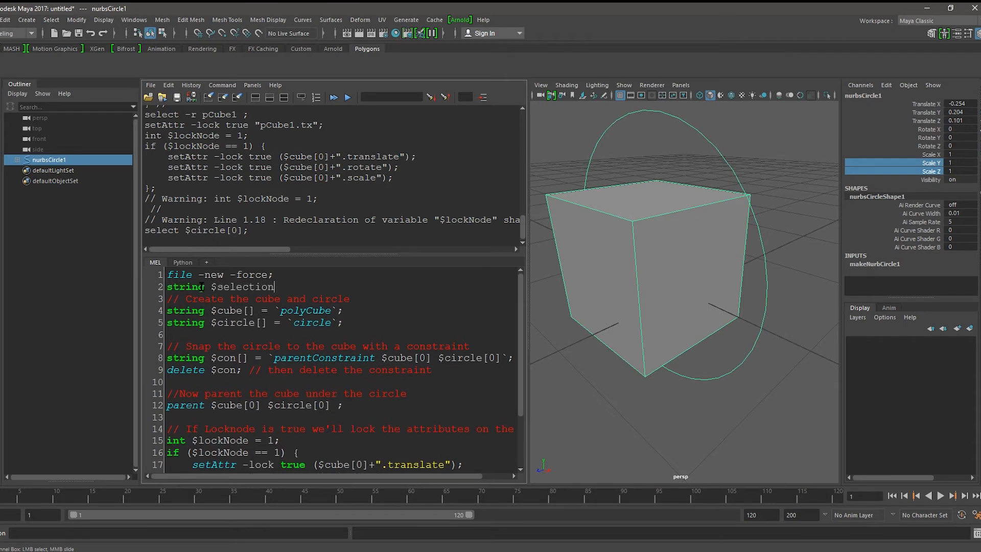
pyautogui.write('[]')
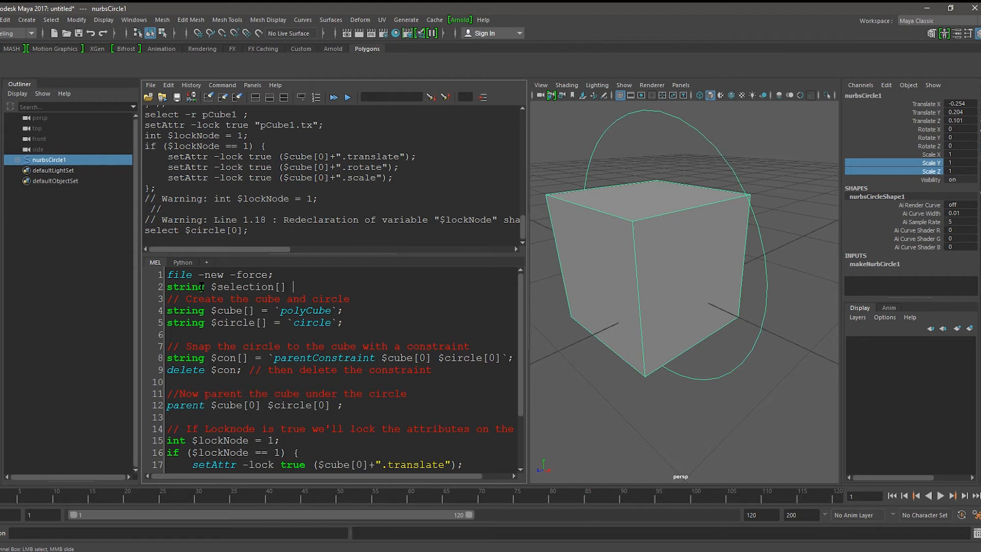
pyautogui.write('= `')
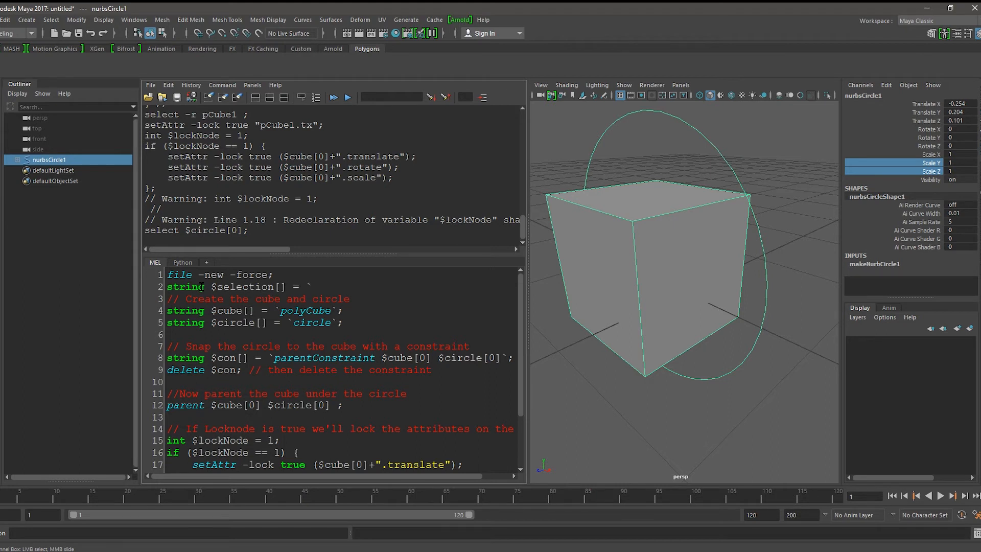
pyautogui.write('ls -sl`;')
pyautogui.write('for (')
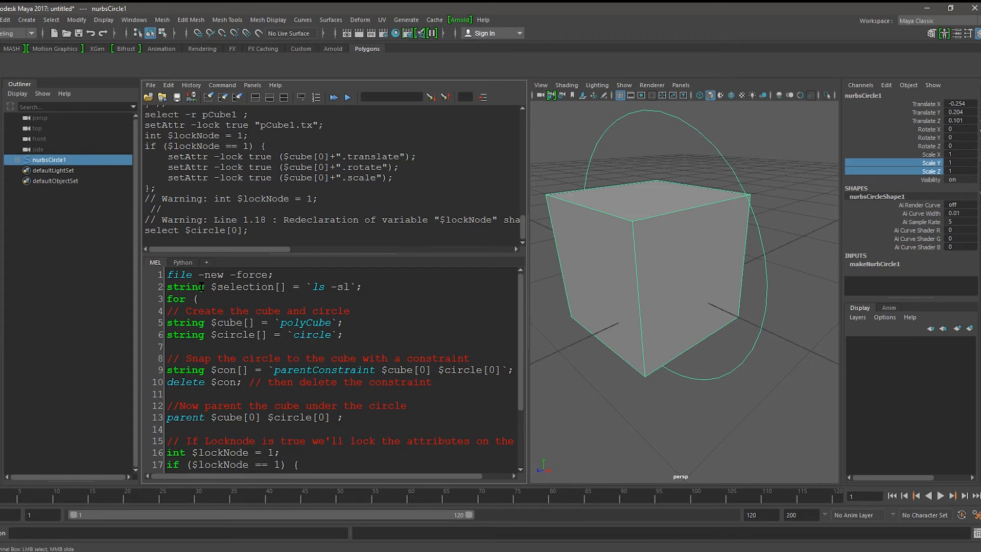
# Begin the loop for ($obj in $selection) on the next line
pyautogui.write('$obj in')
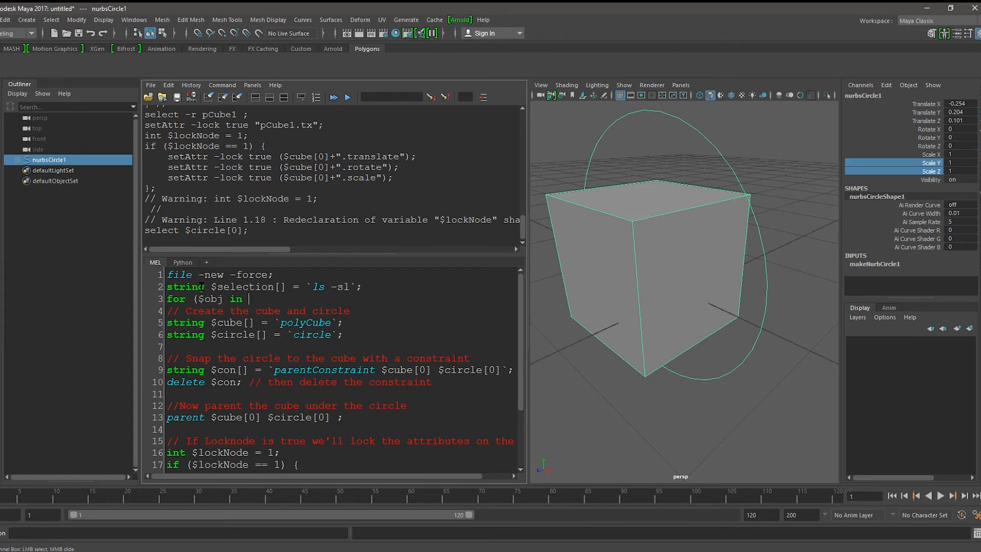
pyautogui.write('$selection) {')
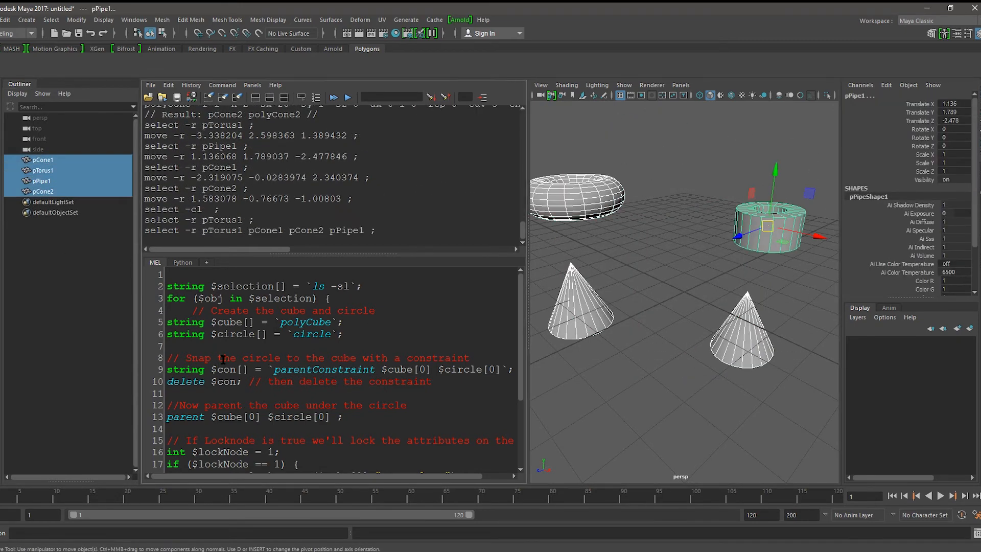
# Select all scene objects and remove the polyCube line from inside the loop
pyautogui.press('ctrl+a')
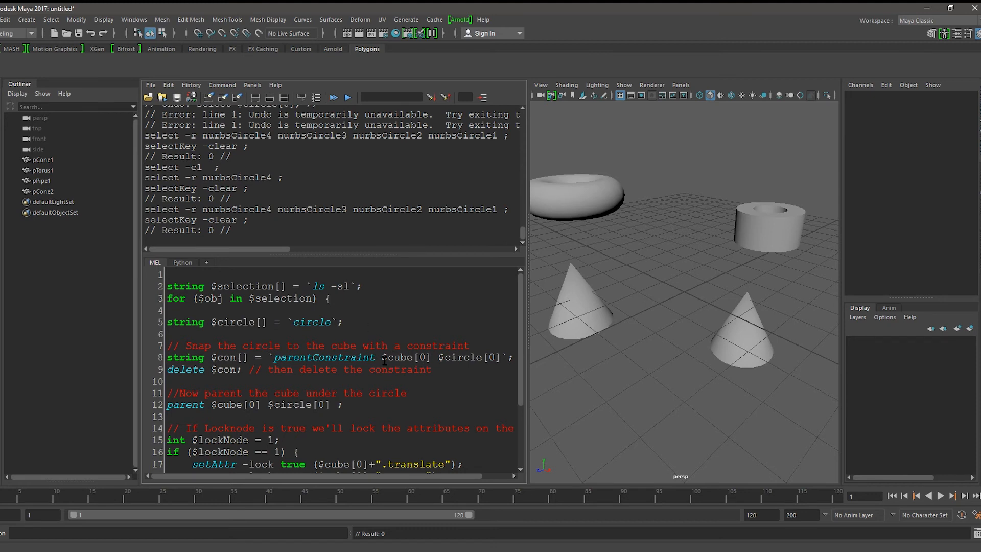
# Replace $cube[0] with $obj in the parentConstraint and parent lines
pyautogui.doubleClick(408, 356)
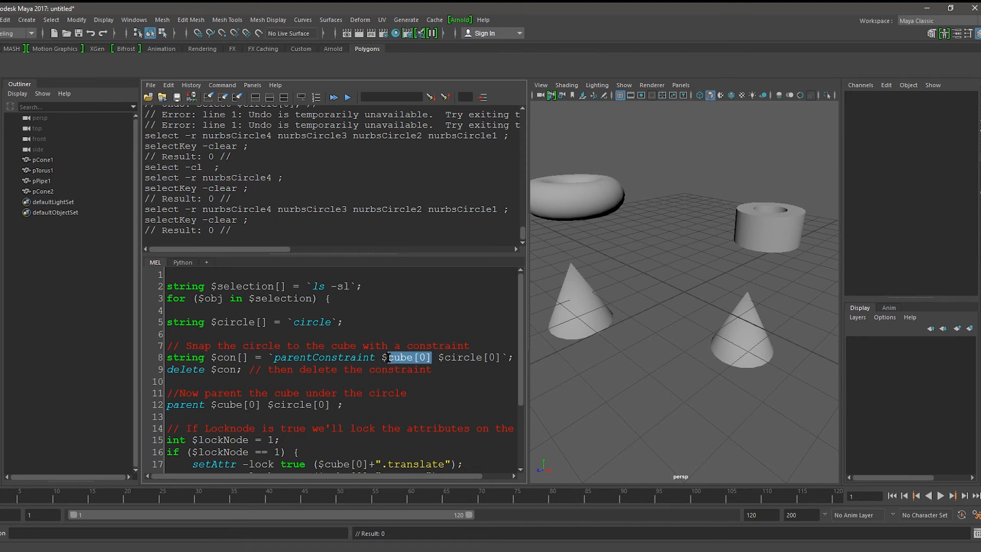
pyautogui.write('$obj')
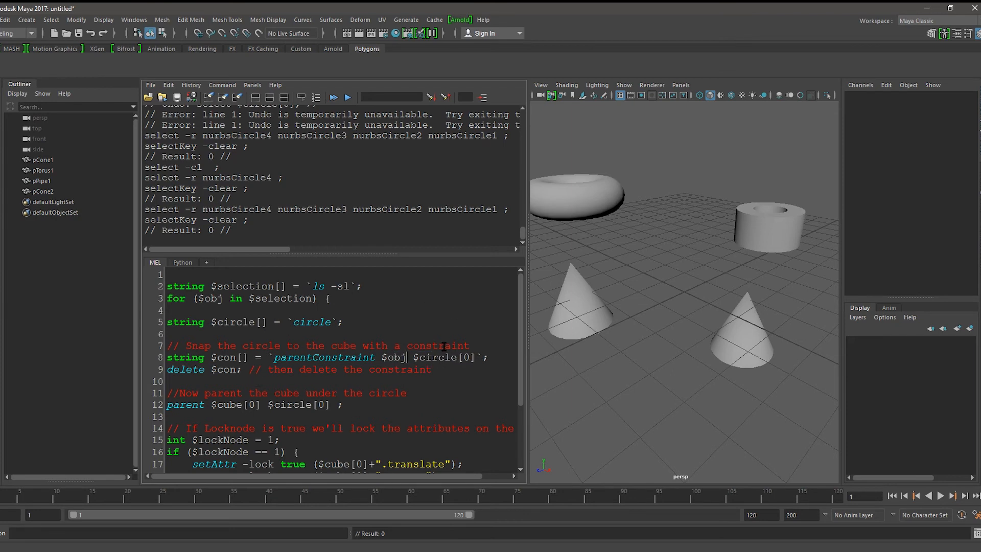
pyautogui.doubleClick(392, 357)
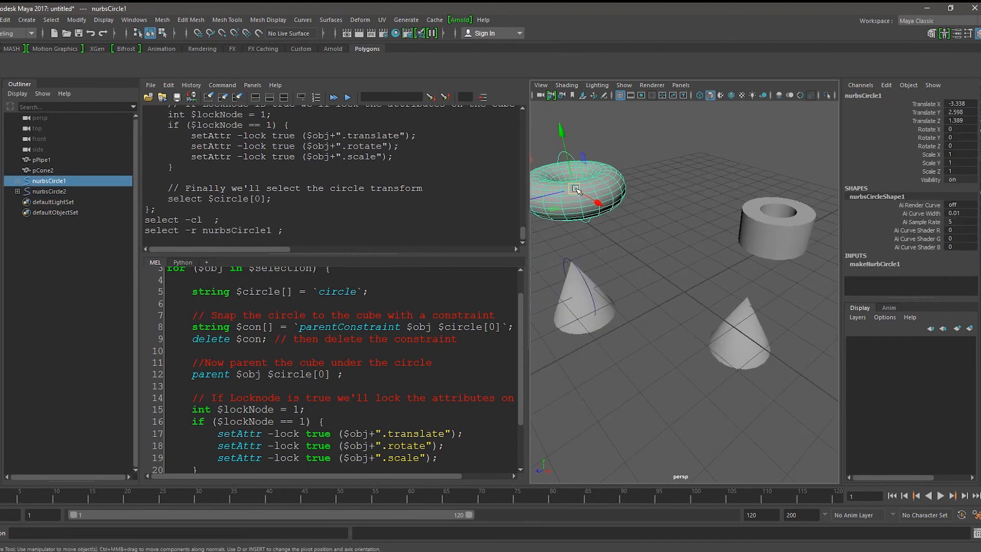
# Move the torus through its new nurbsCircle1 controller in the viewport
pyautogui.moveTo(576, 191); pyautogui.dragTo(593, 190)
pyautogui.write('0')
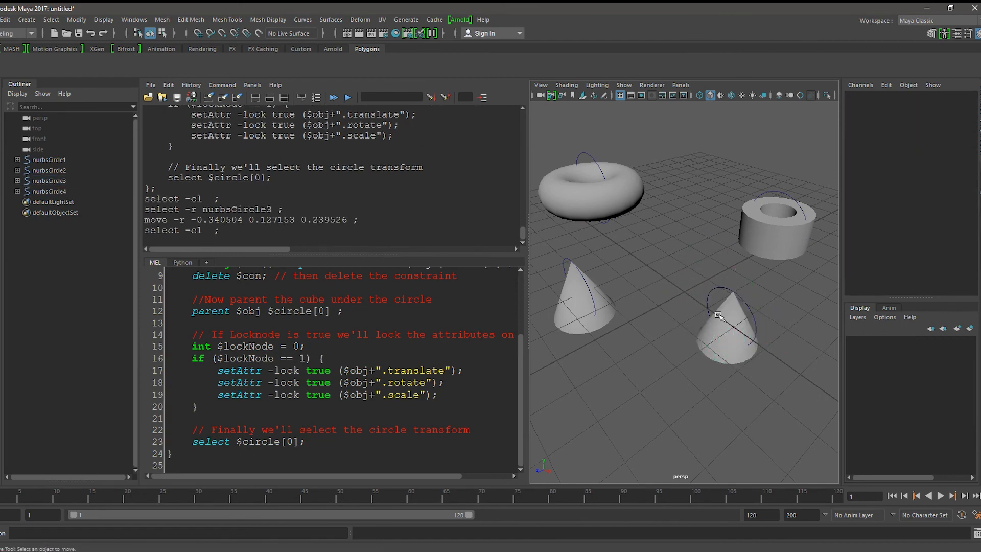
# Select pCone2 and move it directly to show it stays unlocked under its controller
pyautogui.click(737, 338)
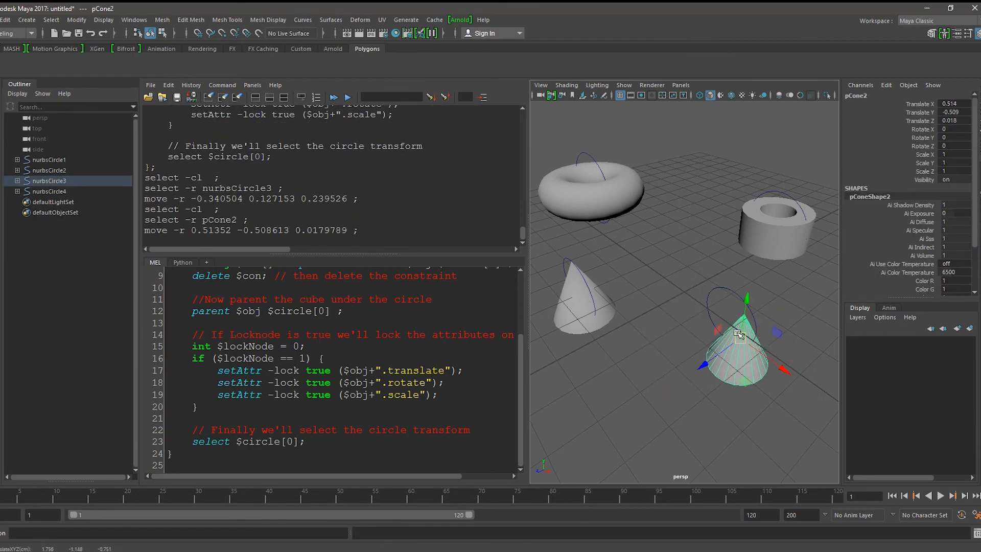